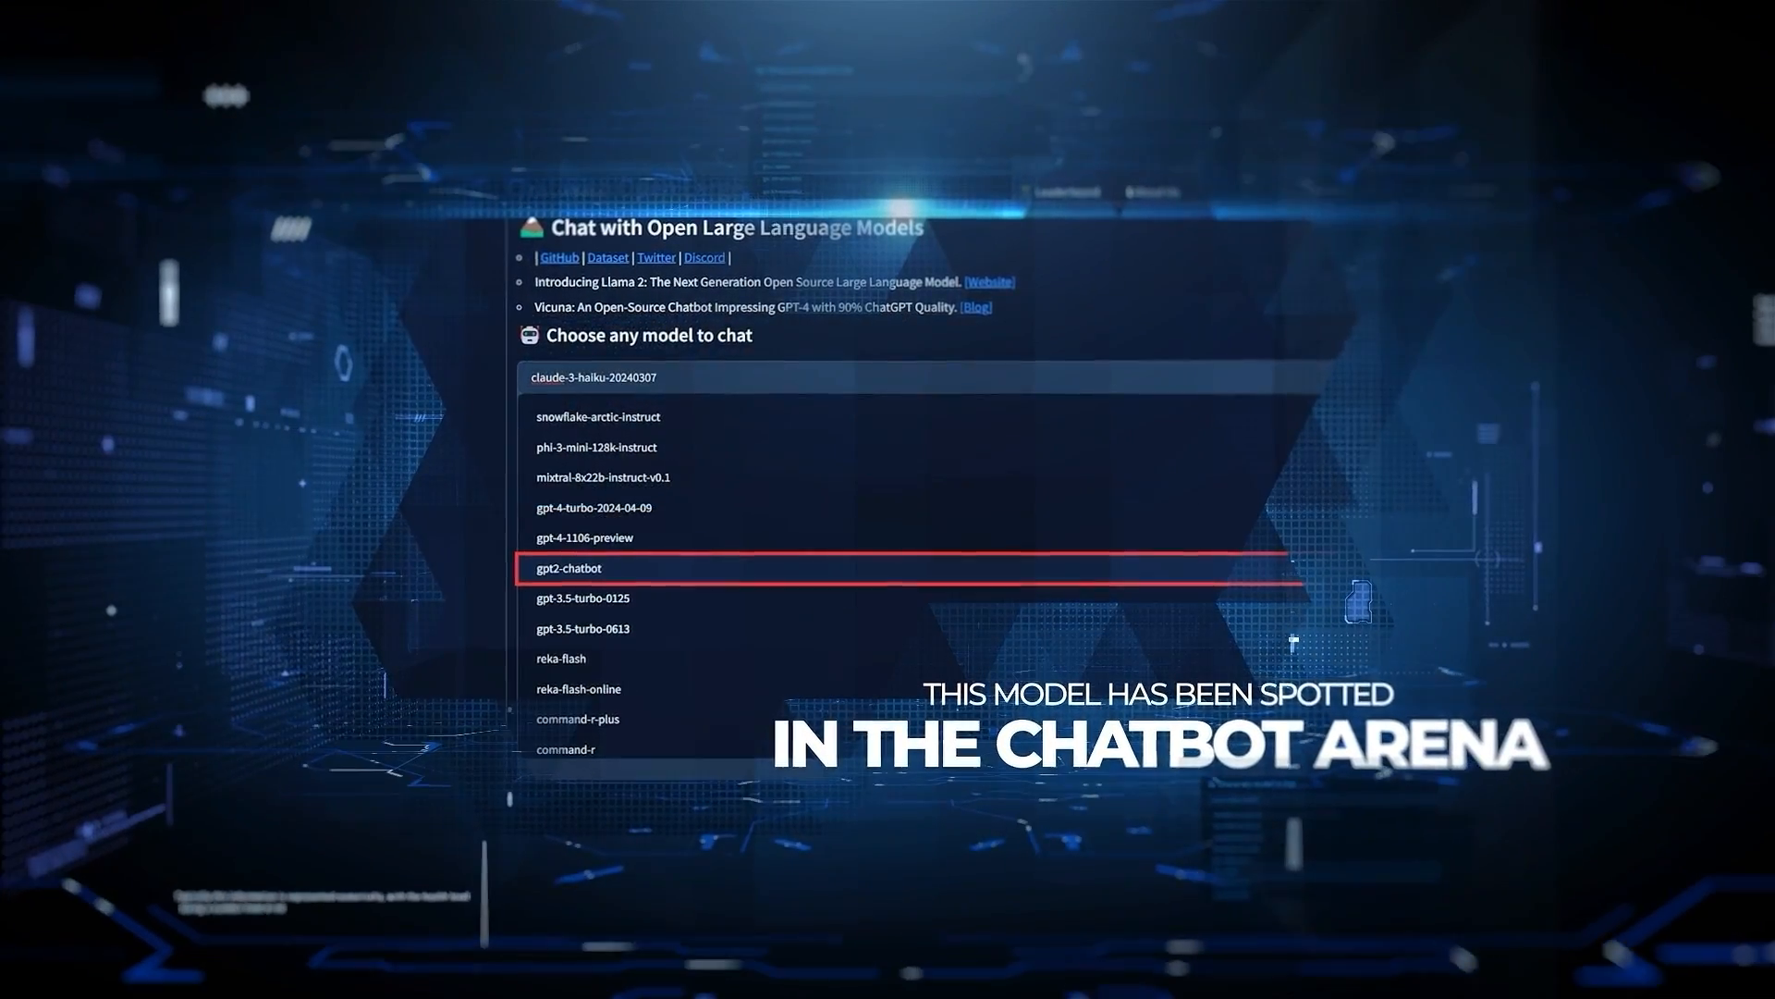
click(573, 568)
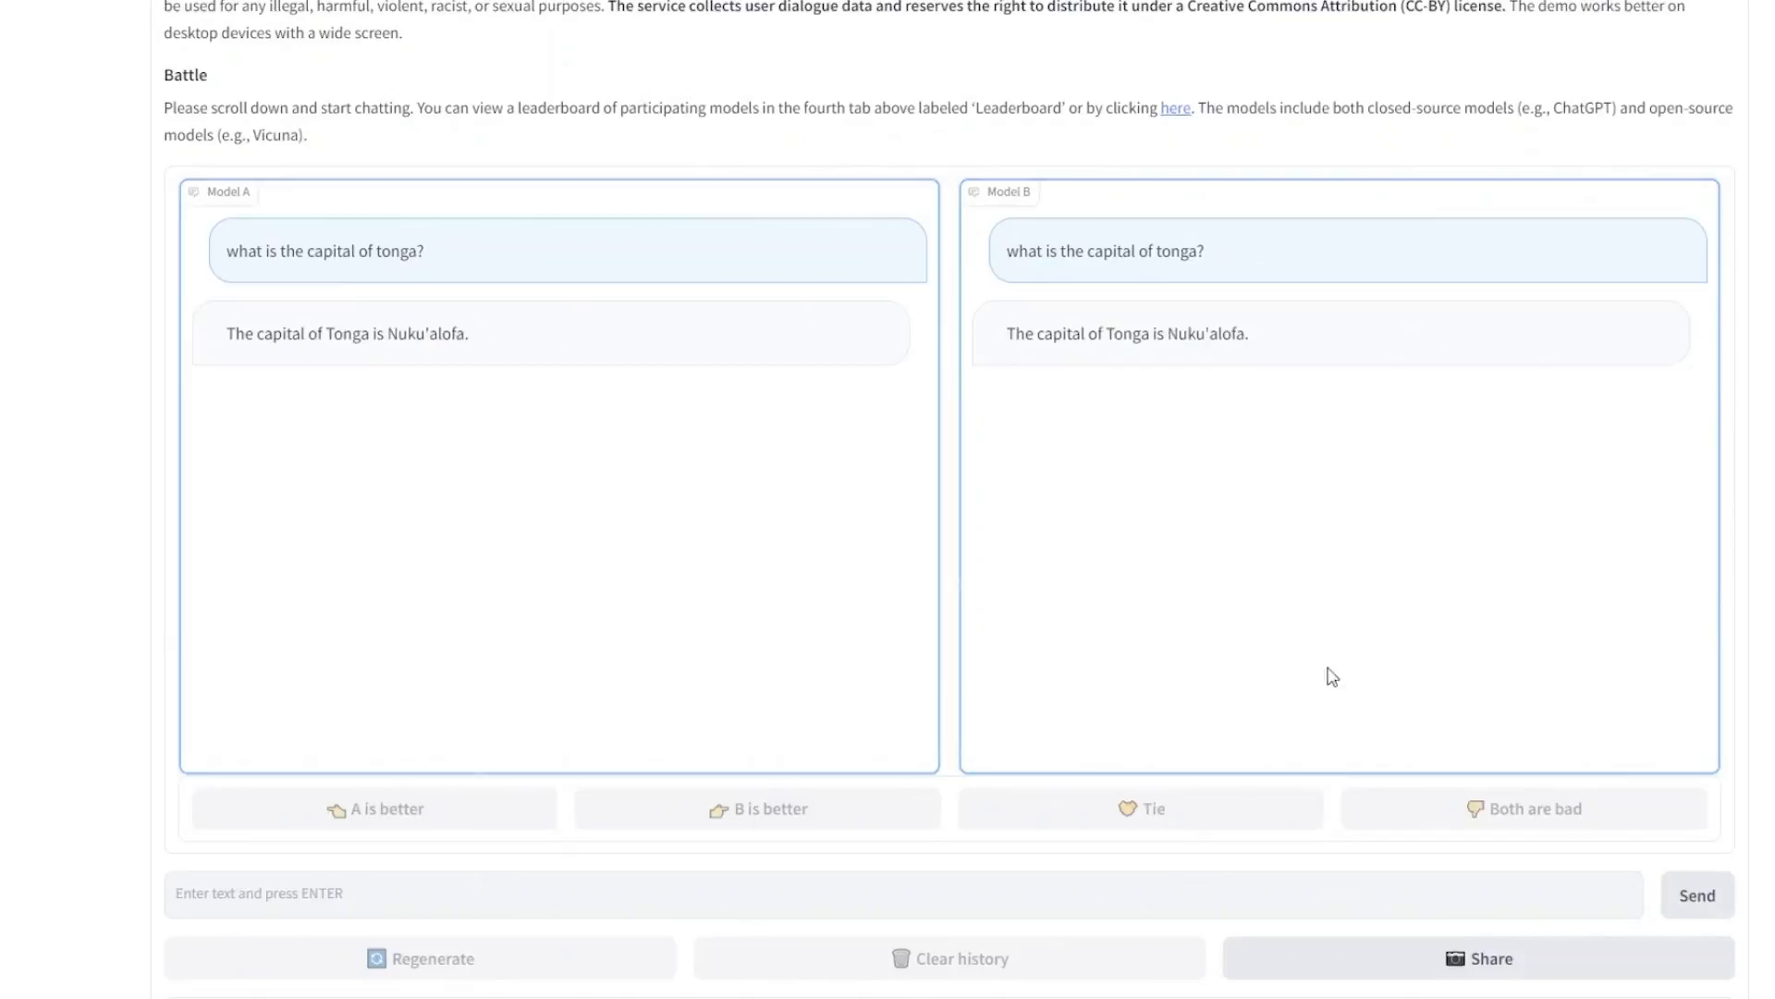
click(1174, 107)
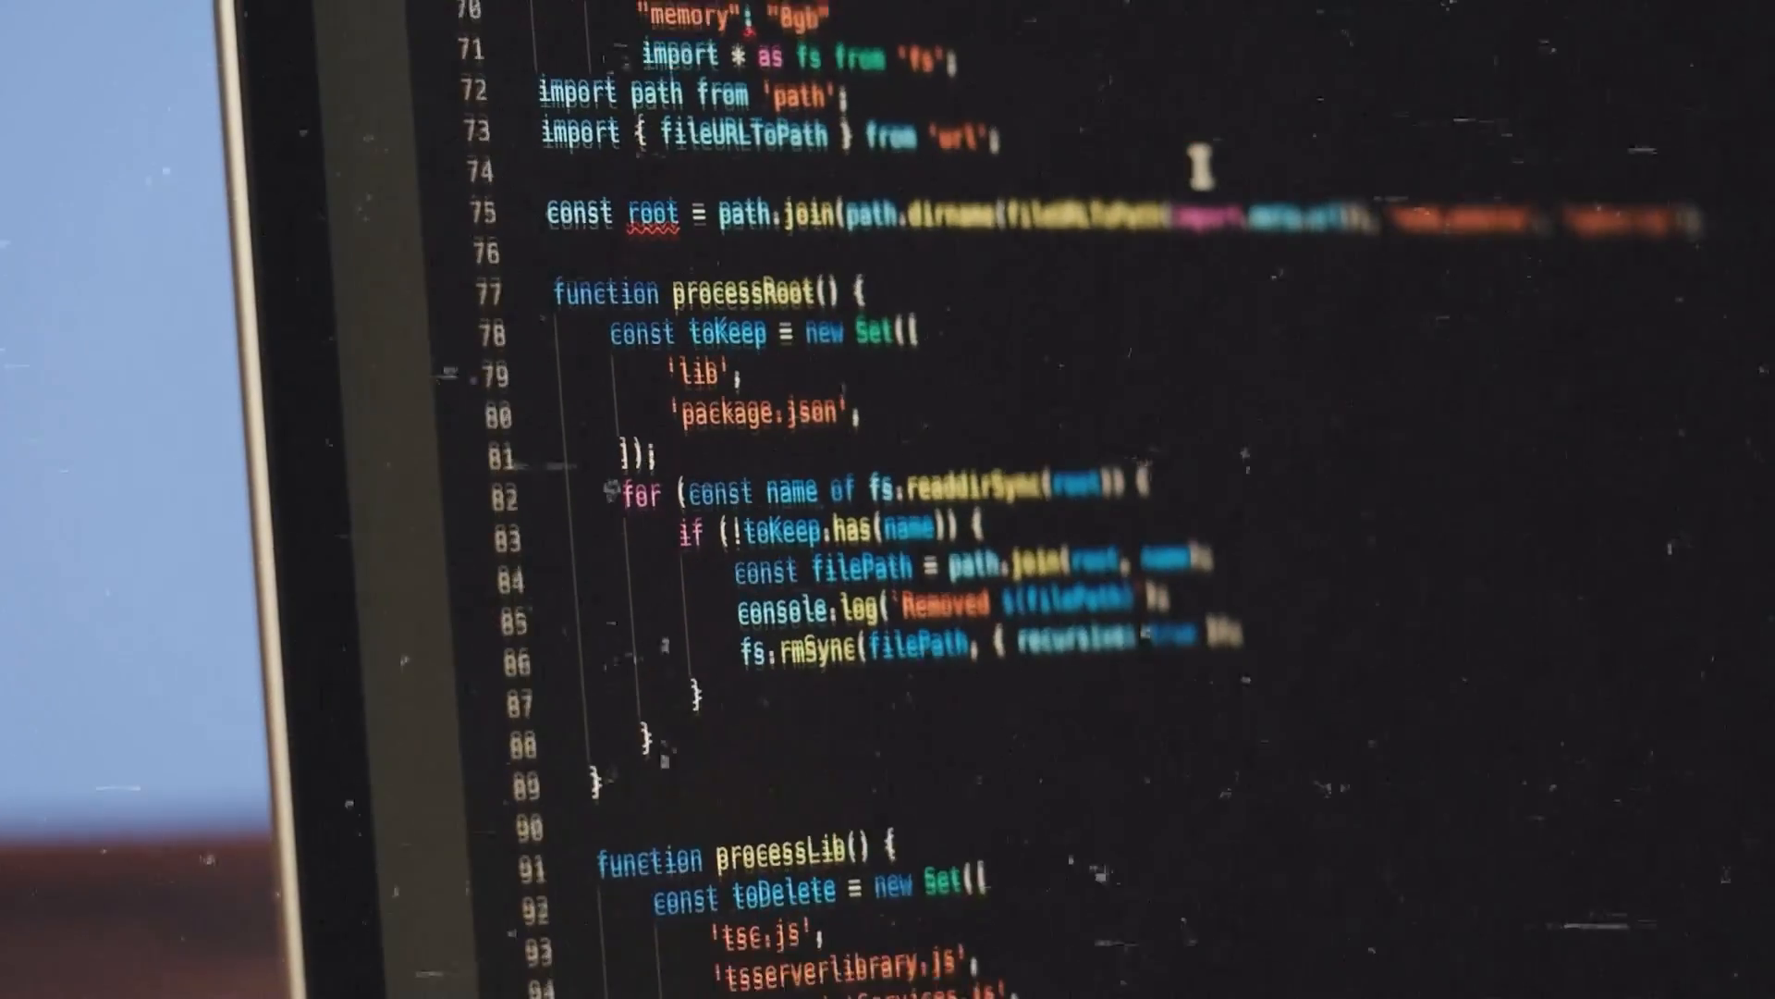
scroll(down, 3)
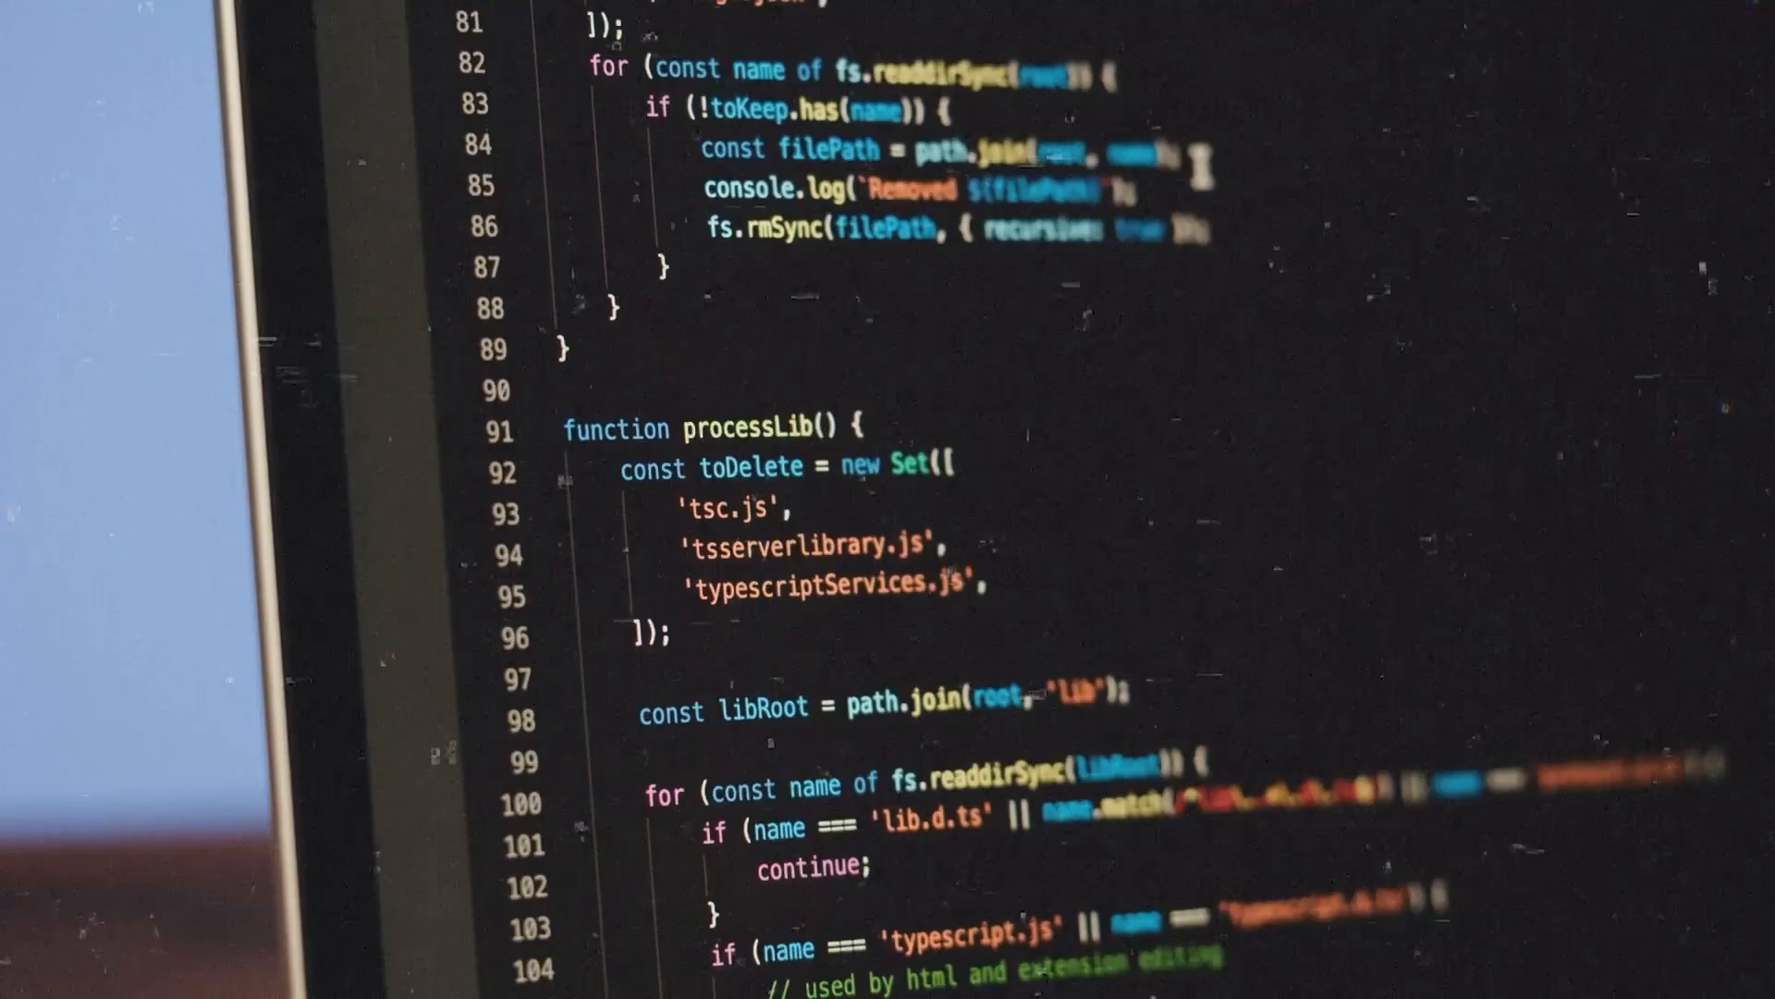